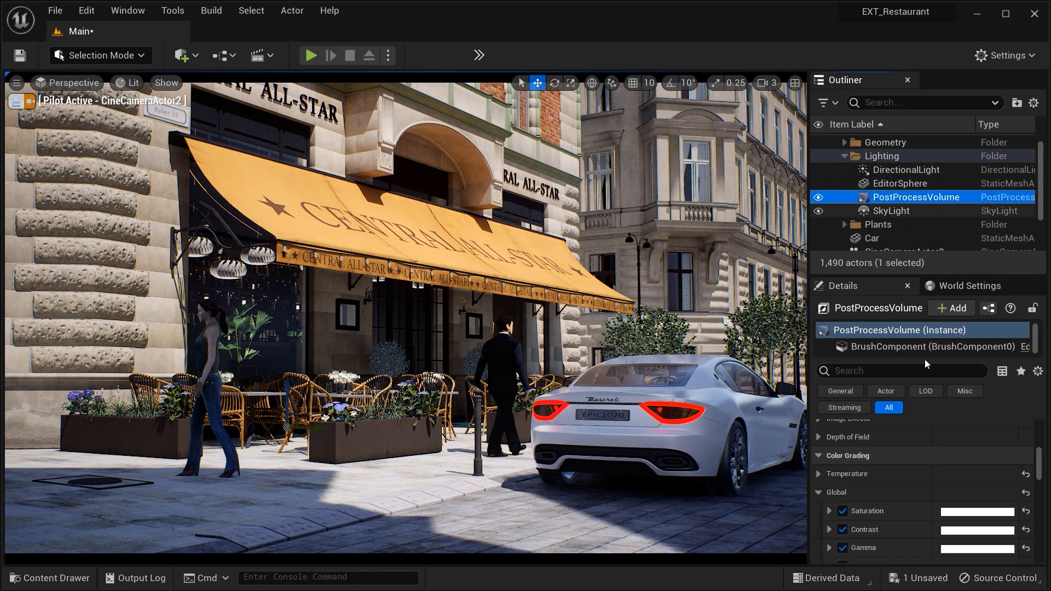
# - Collapse Color Grading and show the volume's Motion Blur (Amount 0.5, Max 5.0, Target FPS 30)
pyautogui.click(848, 455)
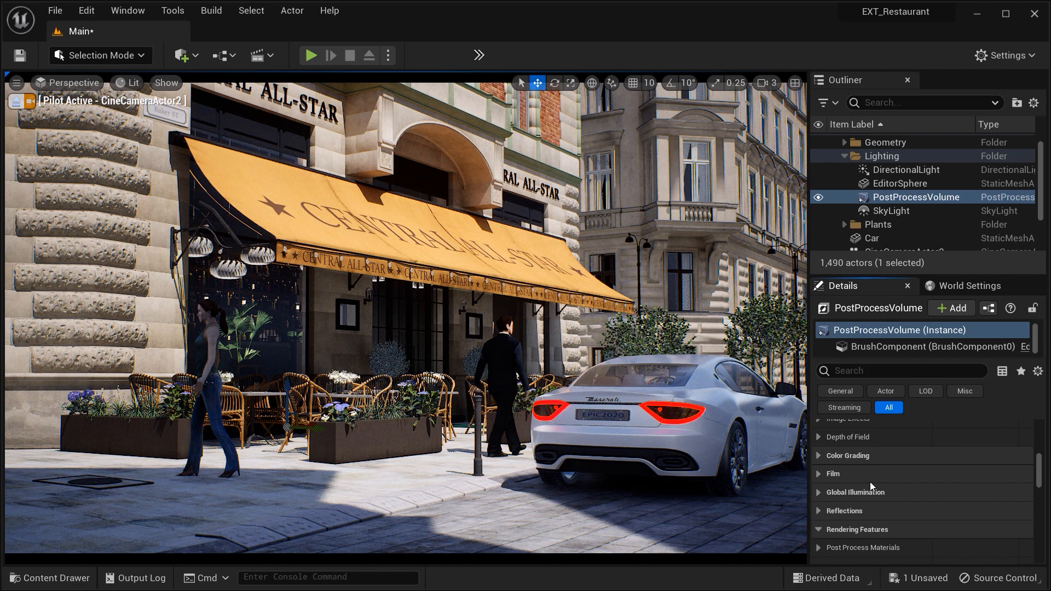
pyautogui.scroll(-3)
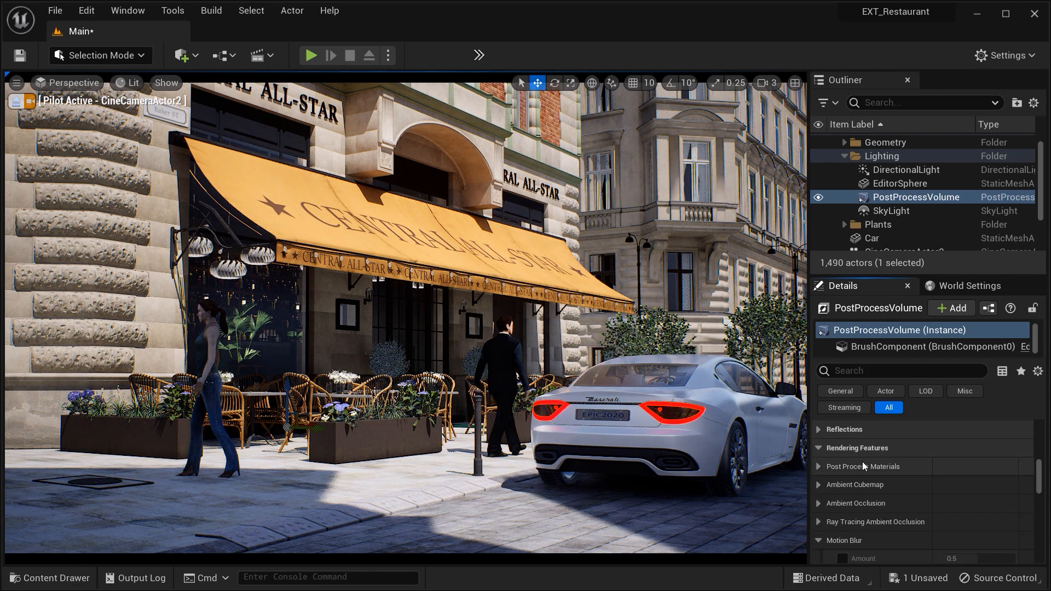
pyautogui.click(819, 464)
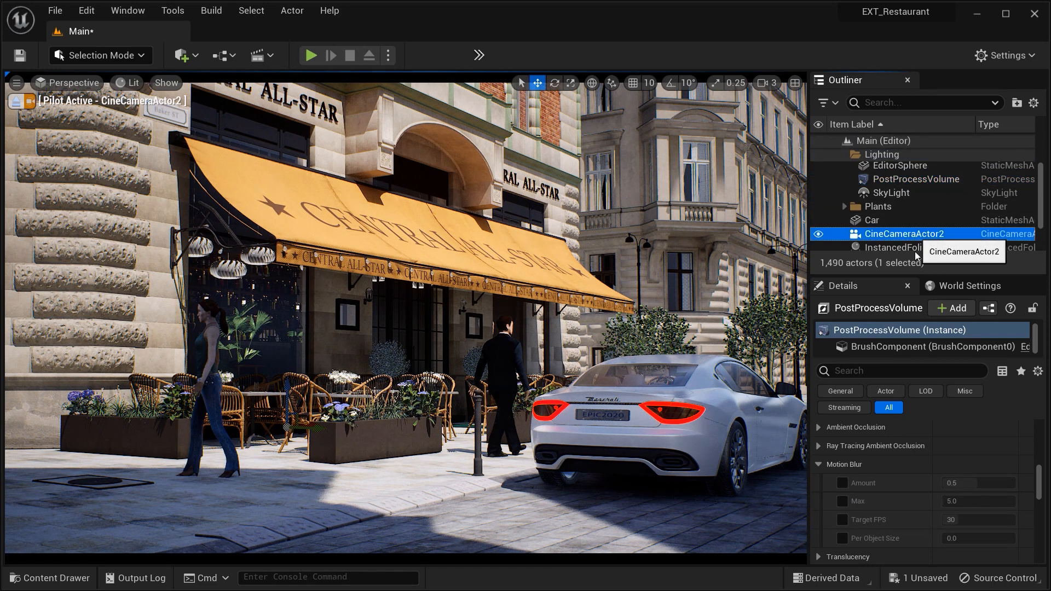
# - Select CineCameraActor2 and scroll its Details down toward the Motion Blur overrides
pyautogui.click(904, 234)
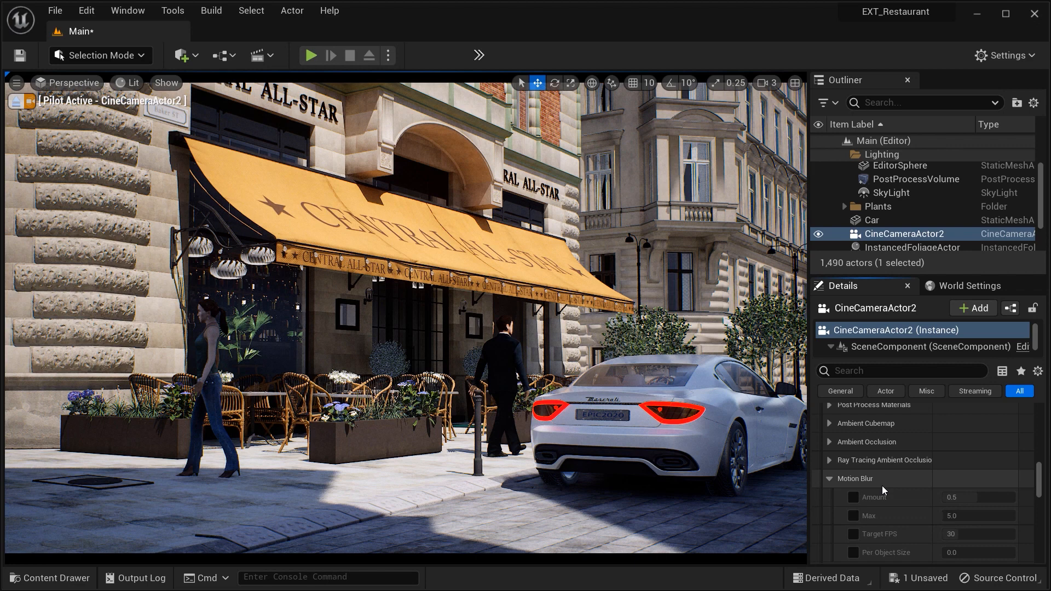
pyautogui.scroll(-3)
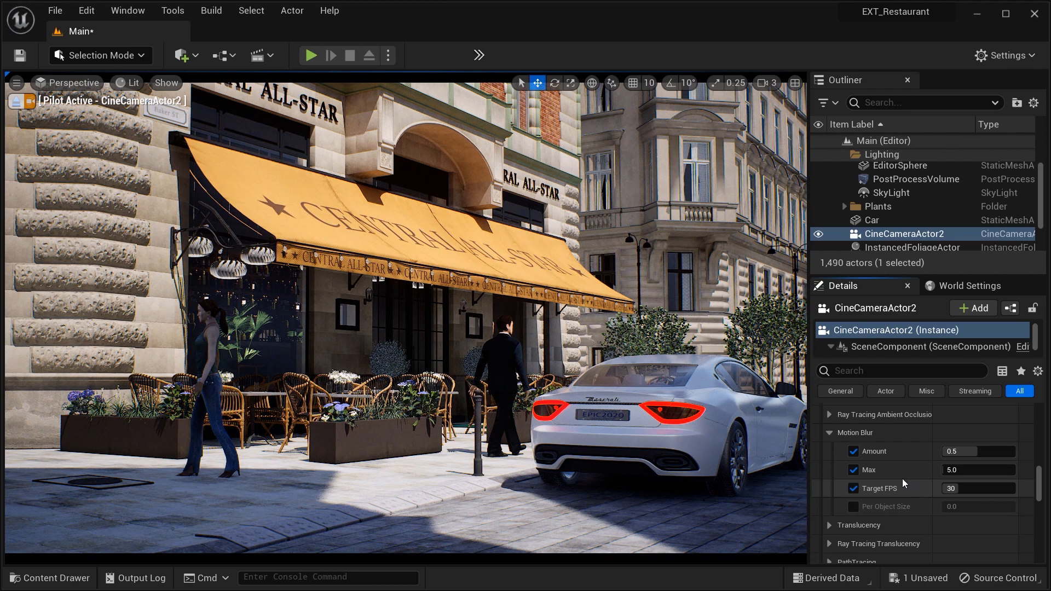
pyautogui.moveTo(882, 456)
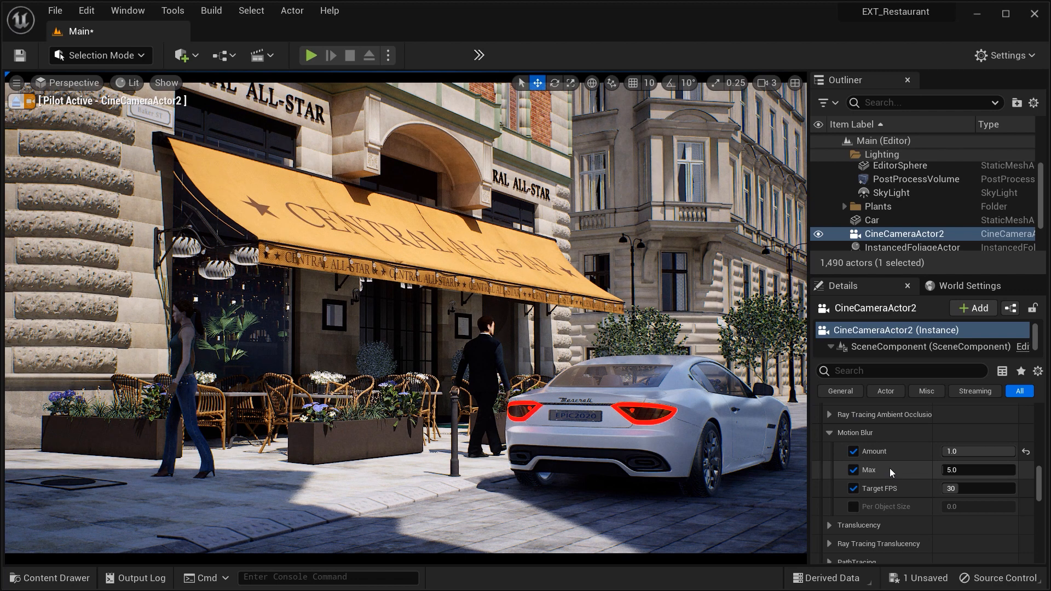
pyautogui.moveTo(871, 471)
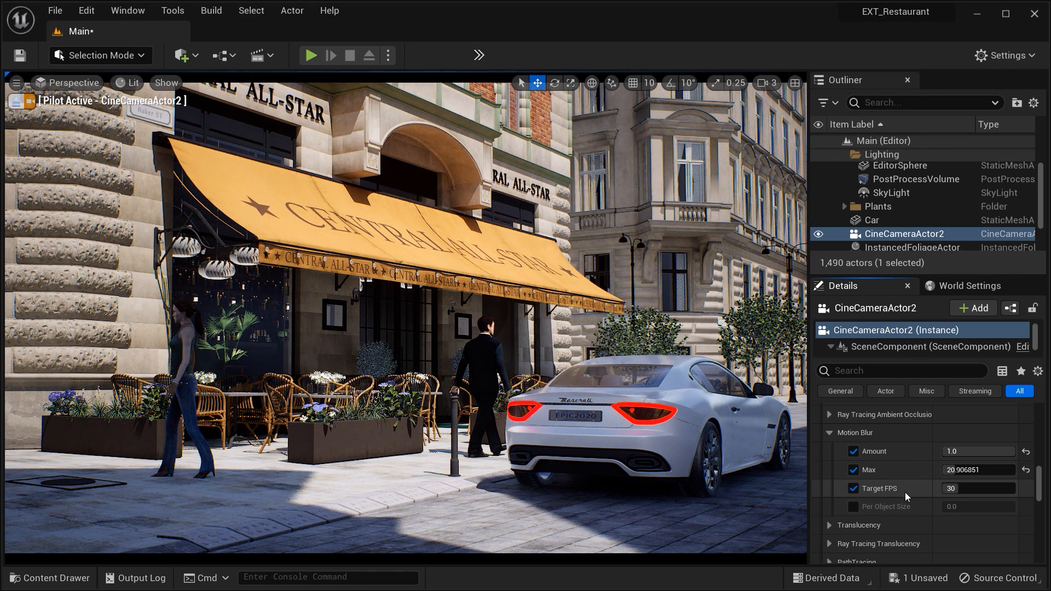
# - Lower the camera's motion blur Target FPS from 30 to 7
pyautogui.click(978, 488)
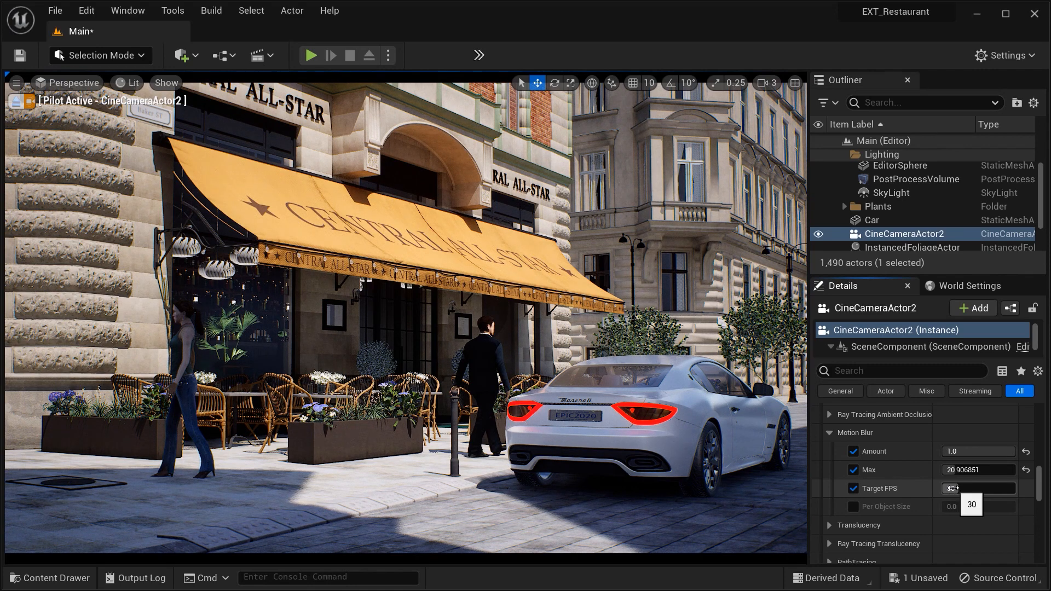
pyautogui.click(978, 488)
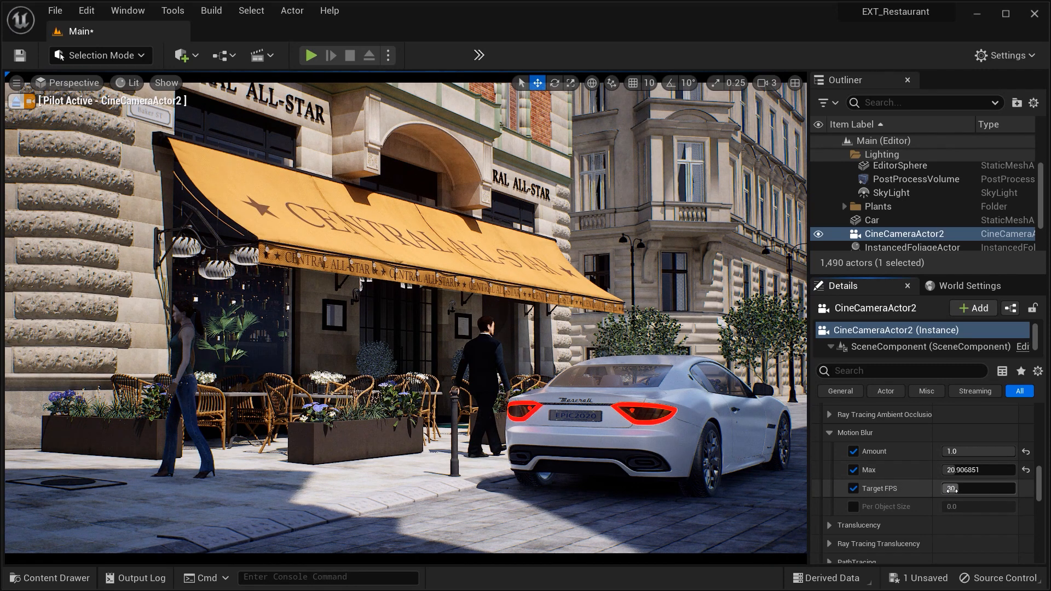
pyautogui.write('7')
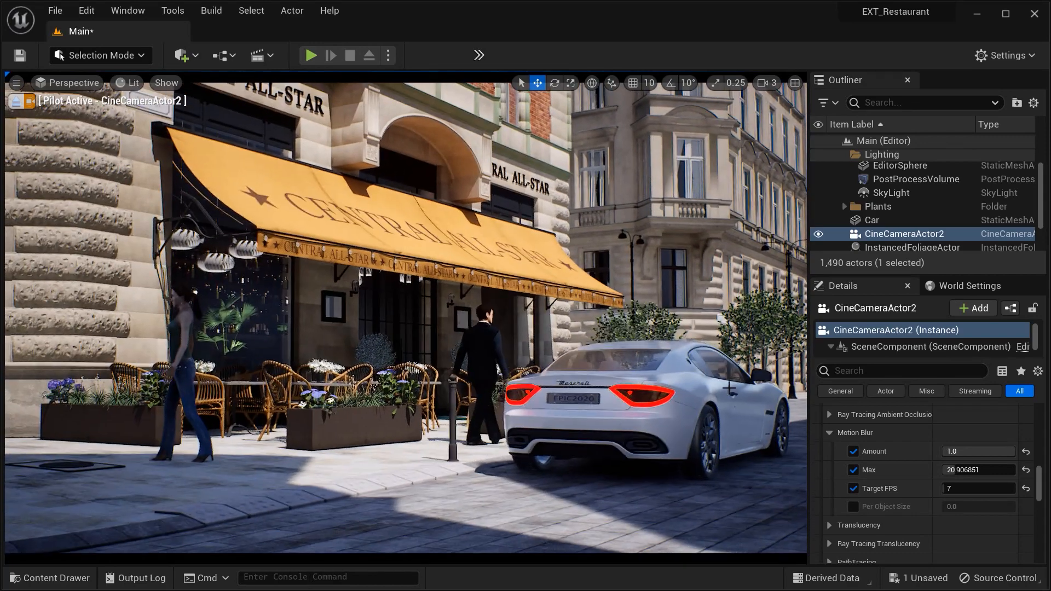
# - Move the car slightly left along the street, then reselect CineCameraActor2
pyautogui.click(872, 220)
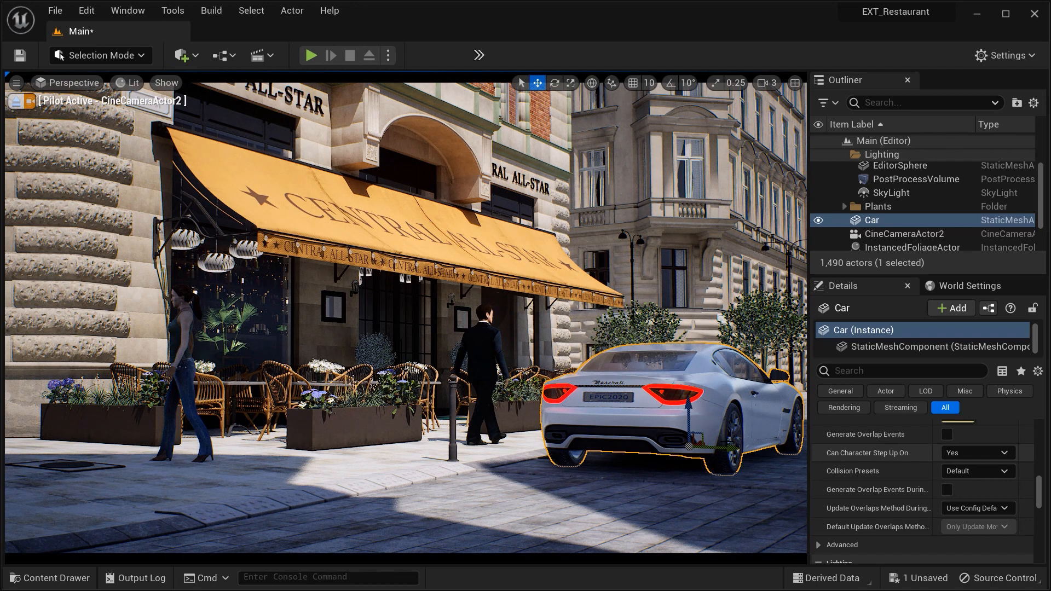
pyautogui.click(904, 234)
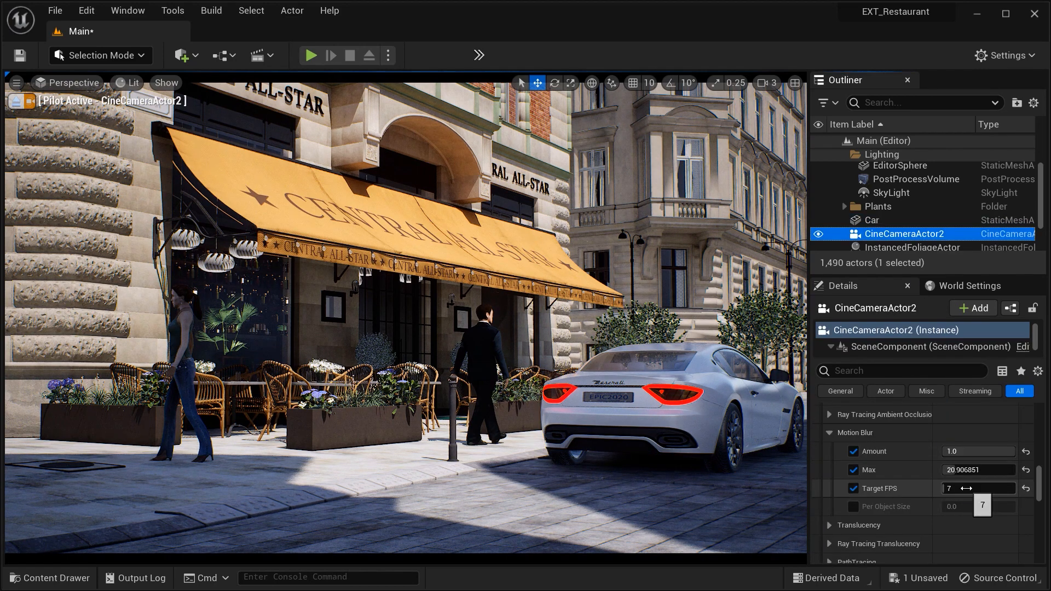
pyautogui.click(872, 220)
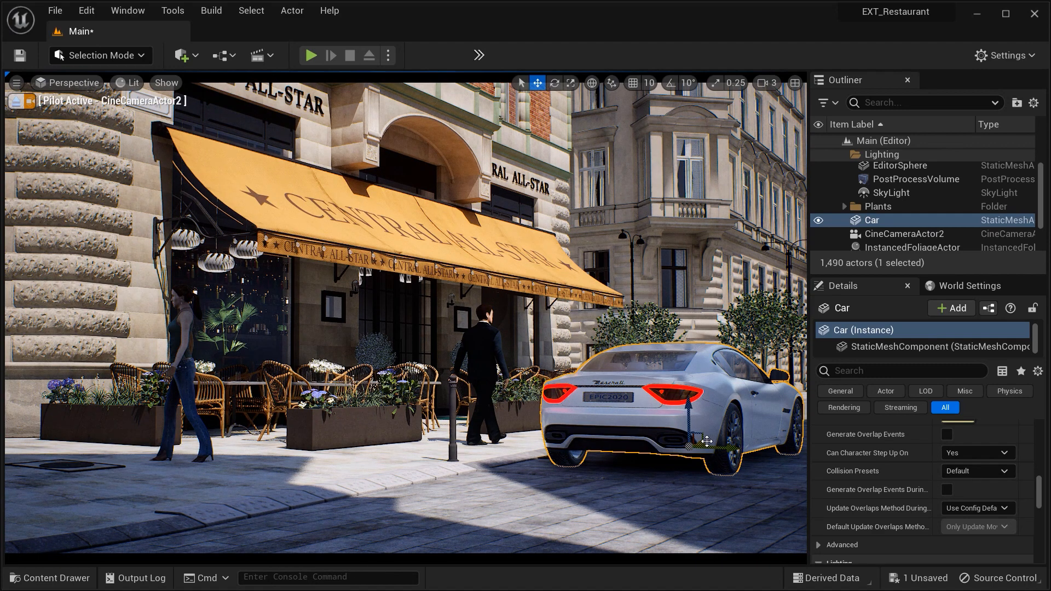
pyautogui.moveTo(707, 443); pyautogui.dragTo(633, 465)
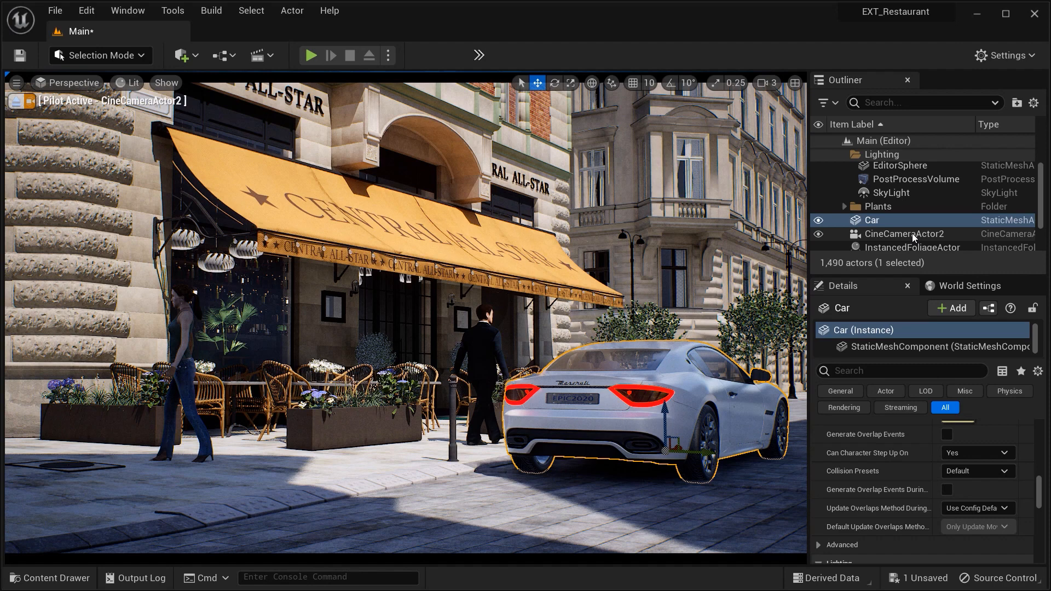
pyautogui.click(904, 234)
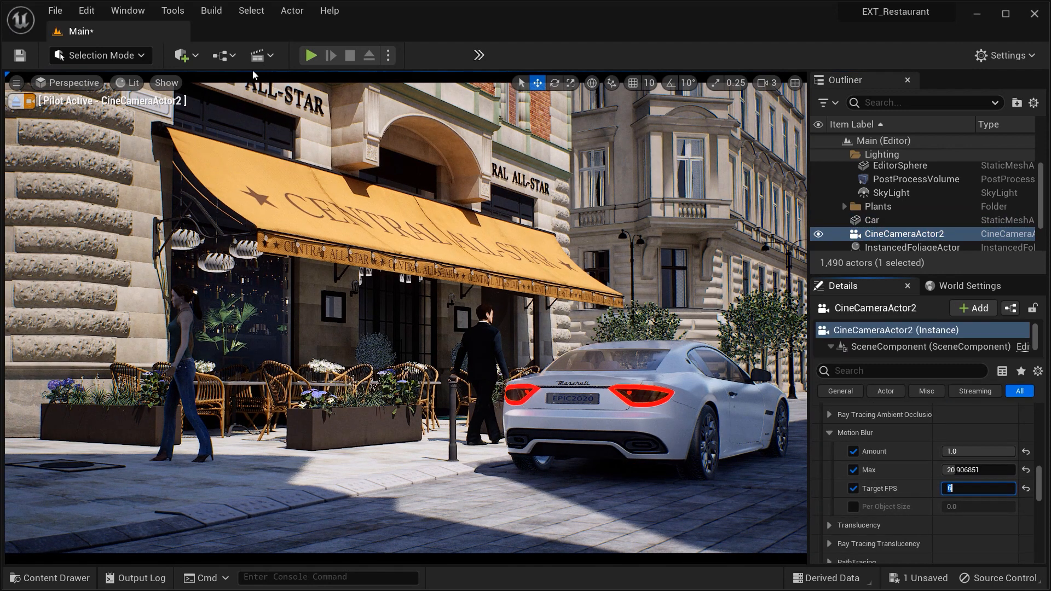
pyautogui.moveTo(258, 56)
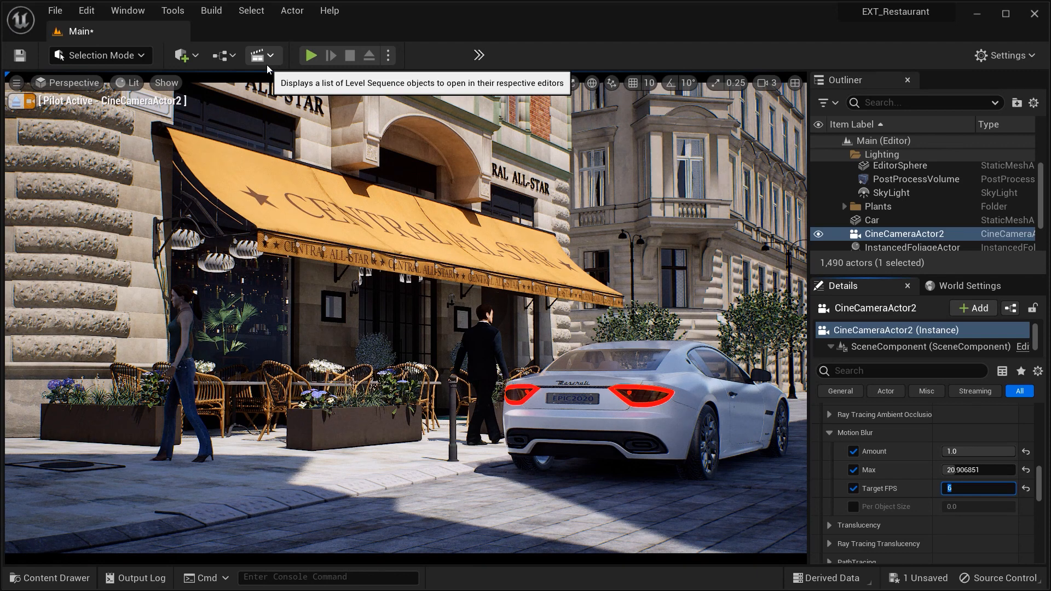
# - Save the new level sequence as Seq2 in the Seq folder
pyautogui.click(255, 56)
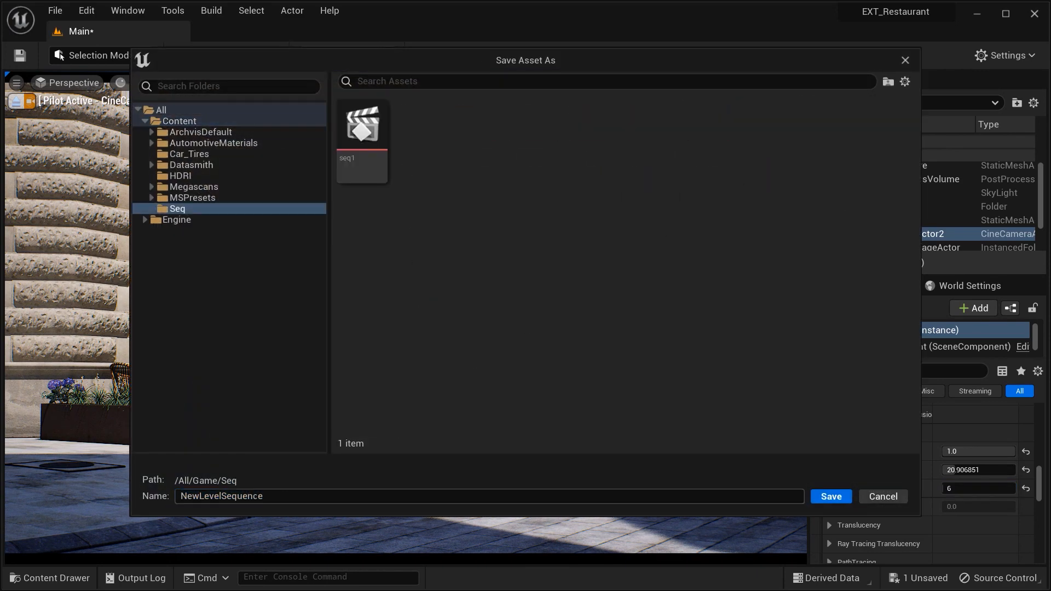
pyautogui.write('Se')
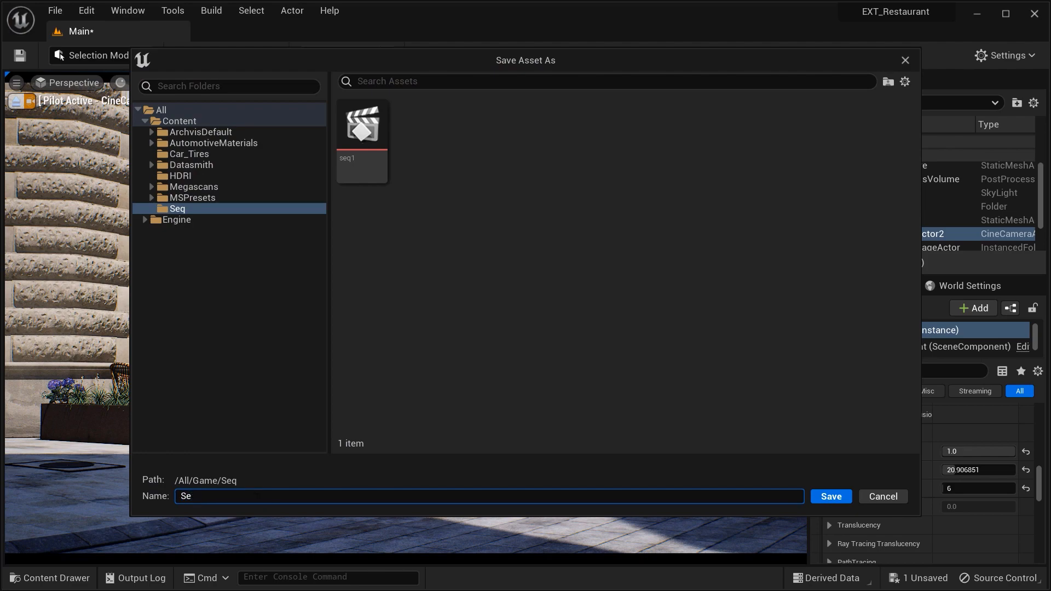
pyautogui.click(831, 497)
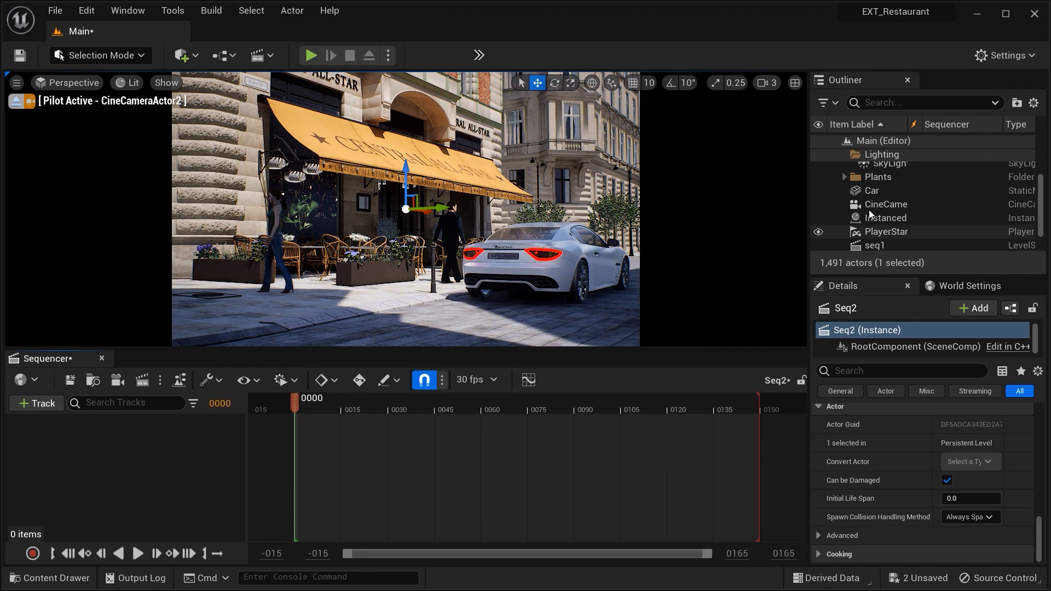
# - Add CineCameraActor2, the Car and both 3D_people pedestrians as tracks in Seq2
pyautogui.click(886, 204)
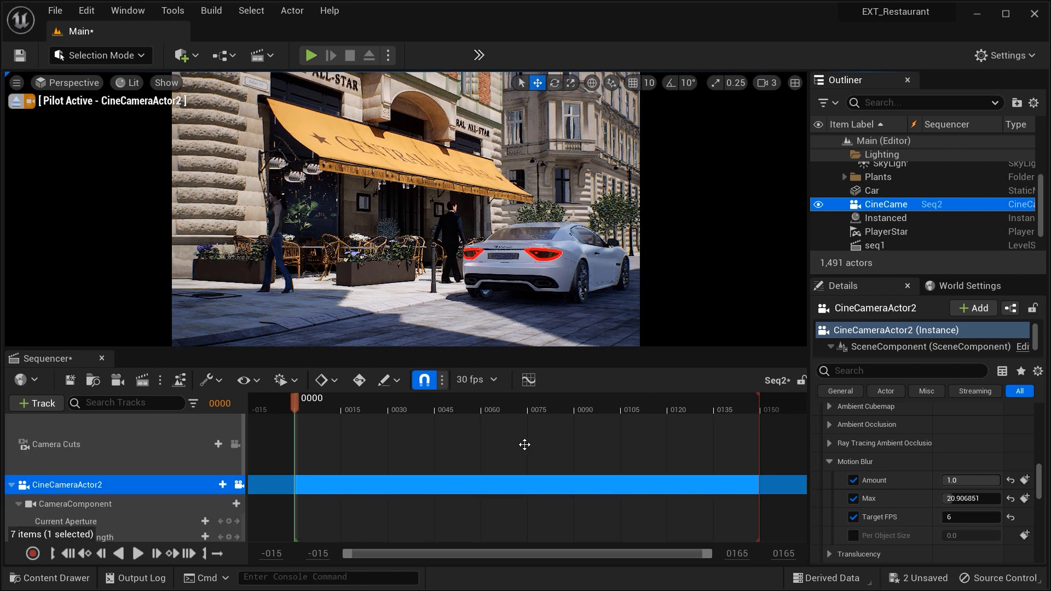
pyautogui.click(871, 191)
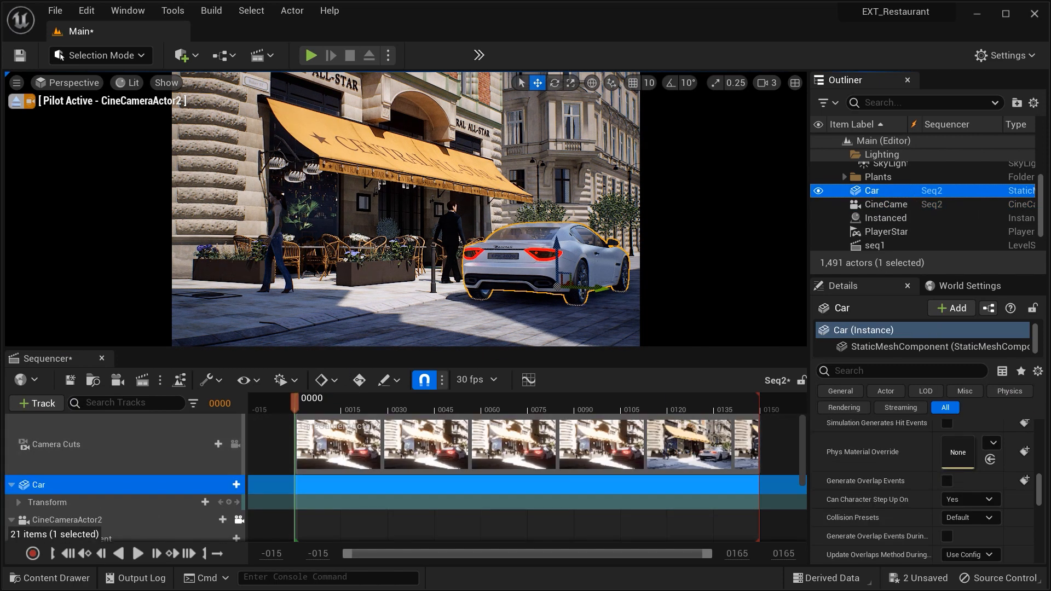
pyautogui.click(894, 241)
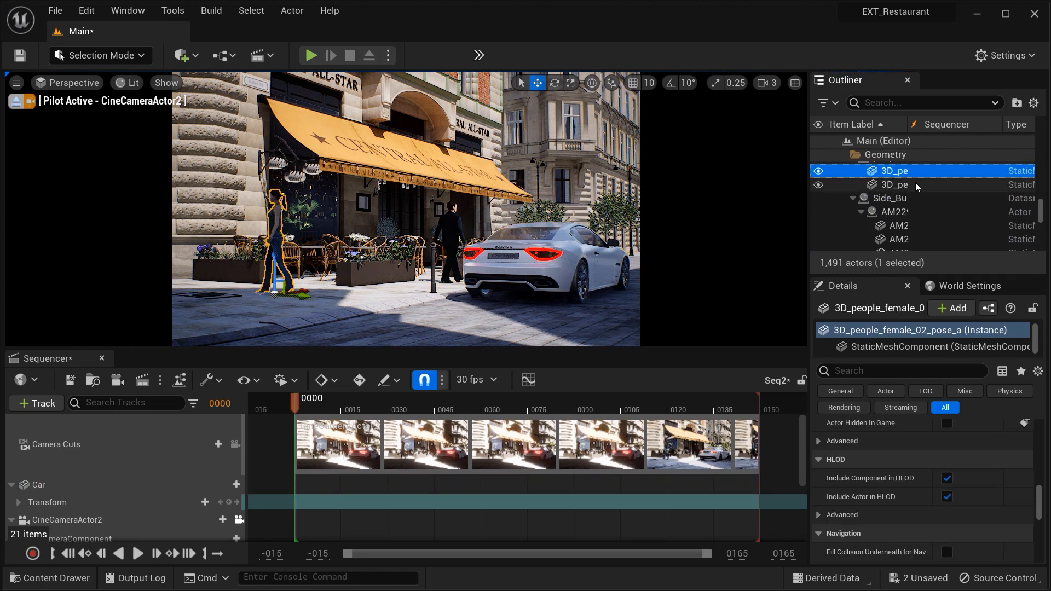
pyautogui.click(899, 184)
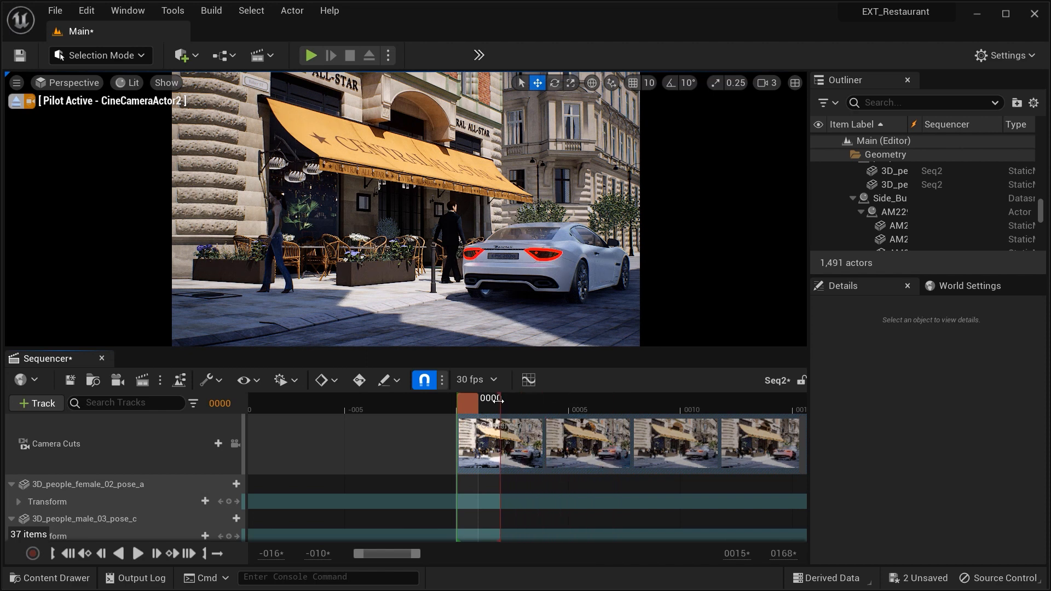
# - Zoom the Sequencer timeline and key the car's transform at the current frame
pyautogui.moveTo(493, 398); pyautogui.dragTo(556, 398)
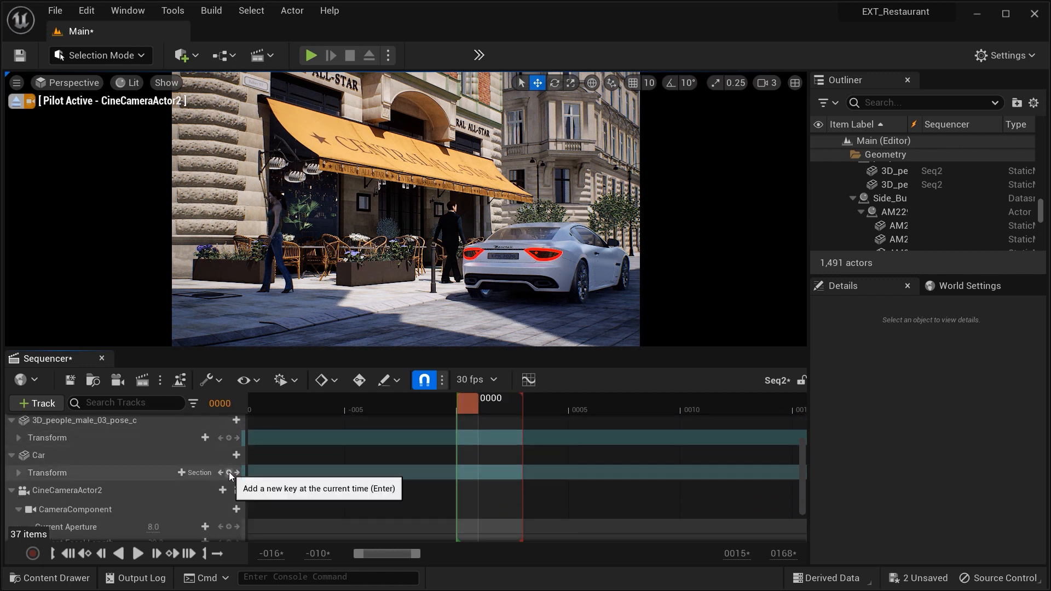
pyautogui.click(228, 472)
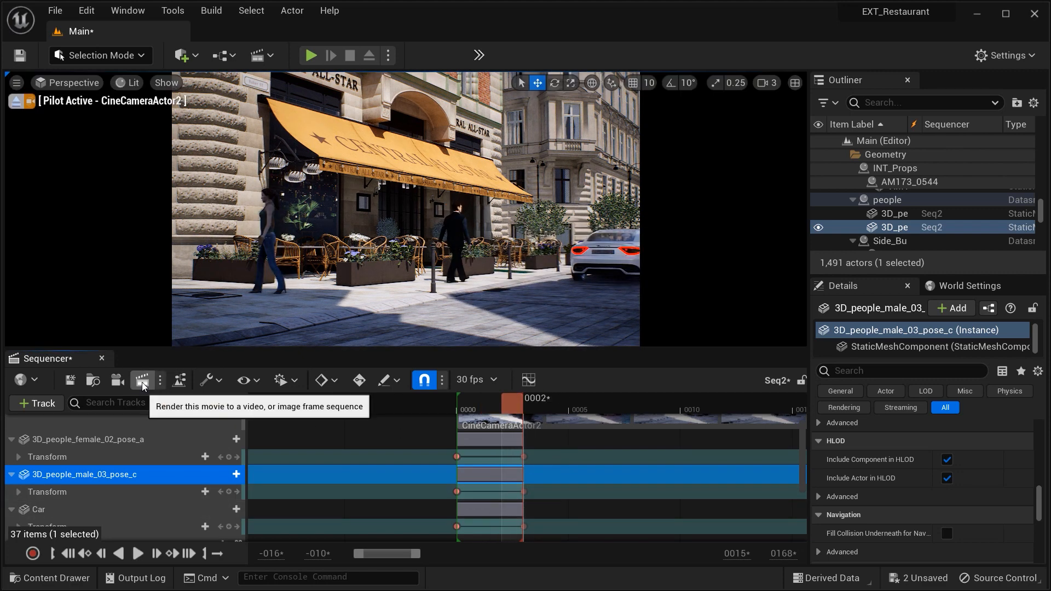
# - Open Seq2 in Movie Render Queue and add Anti-aliasing and PNG Sequence settings
pyautogui.click(142, 381)
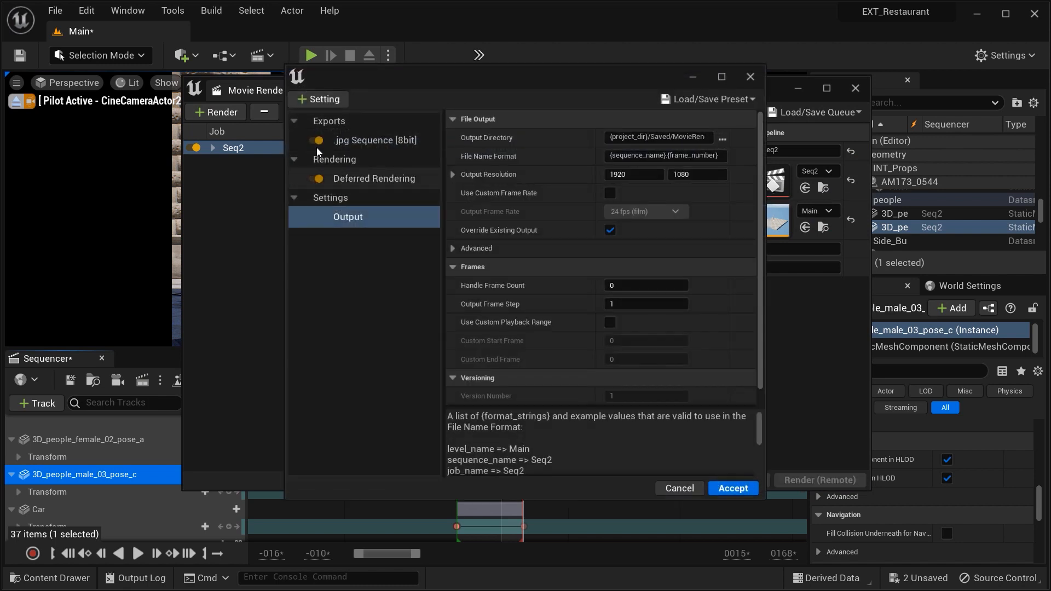
pyautogui.click(317, 99)
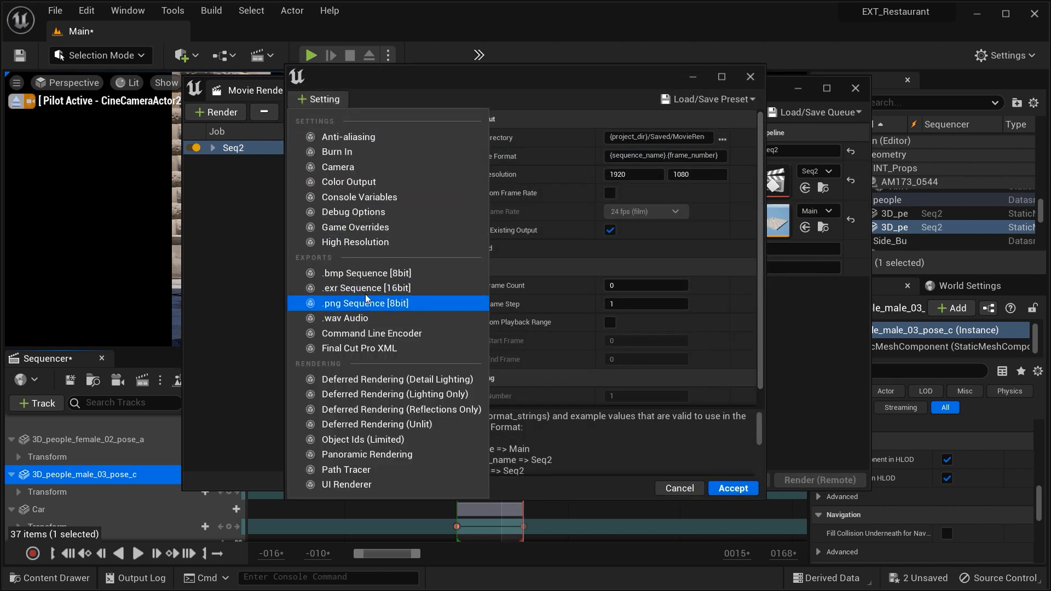
pyautogui.click(347, 137)
pyautogui.write('16')
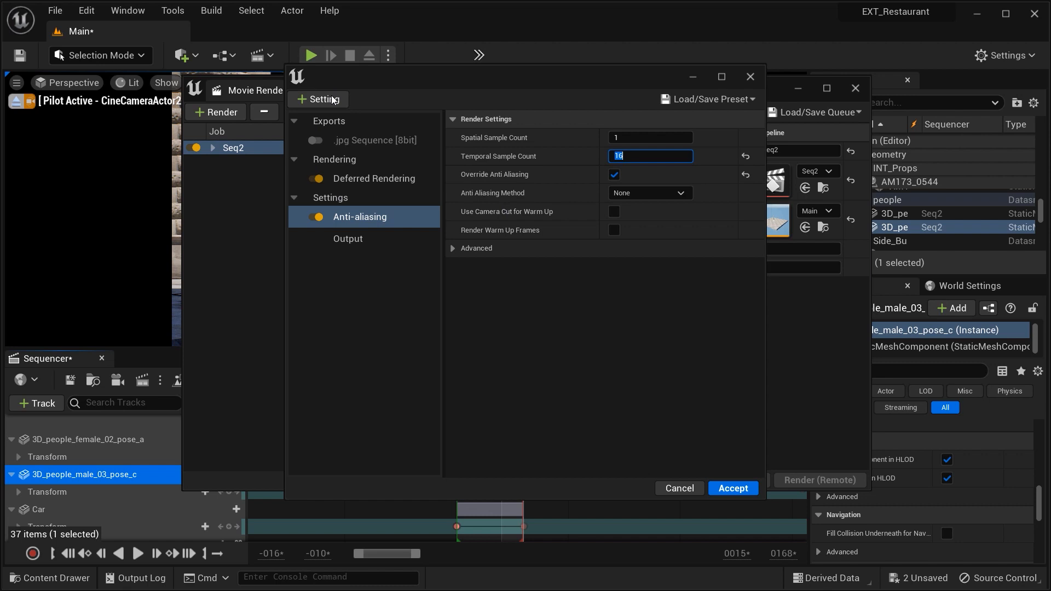
pyautogui.click(376, 162)
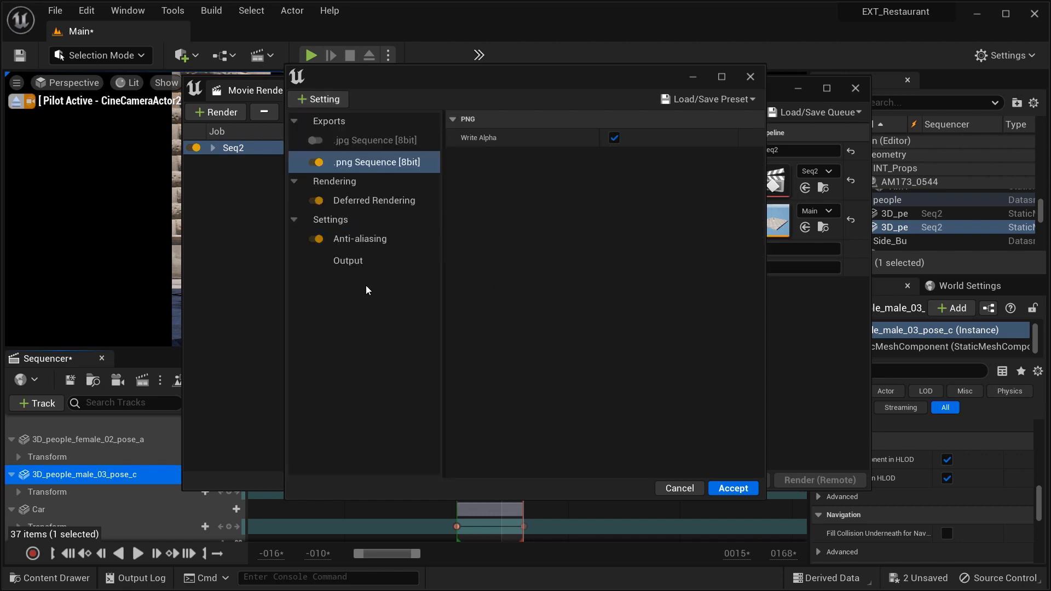
# - Limit output to custom frames 2–3, accept, and start the local render
pyautogui.click(347, 261)
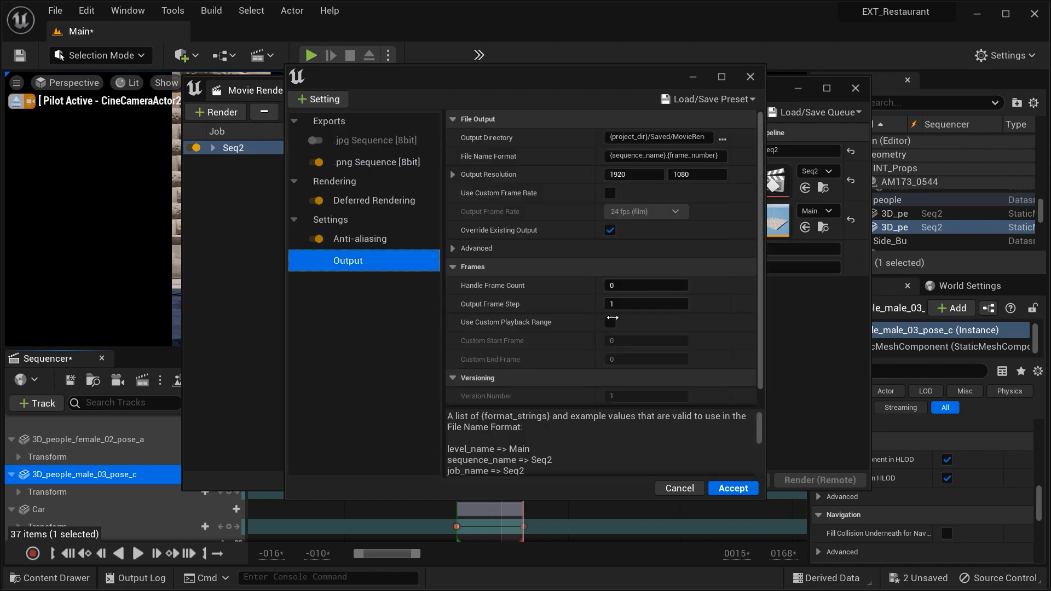
pyautogui.click(610, 322)
pyautogui.write('3')
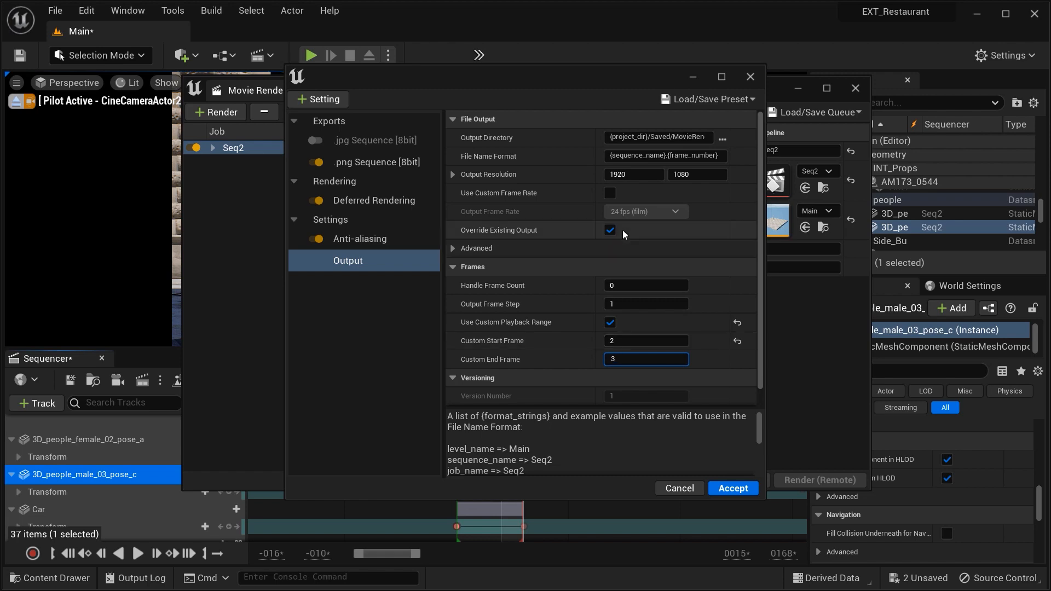
pyautogui.click(734, 488)
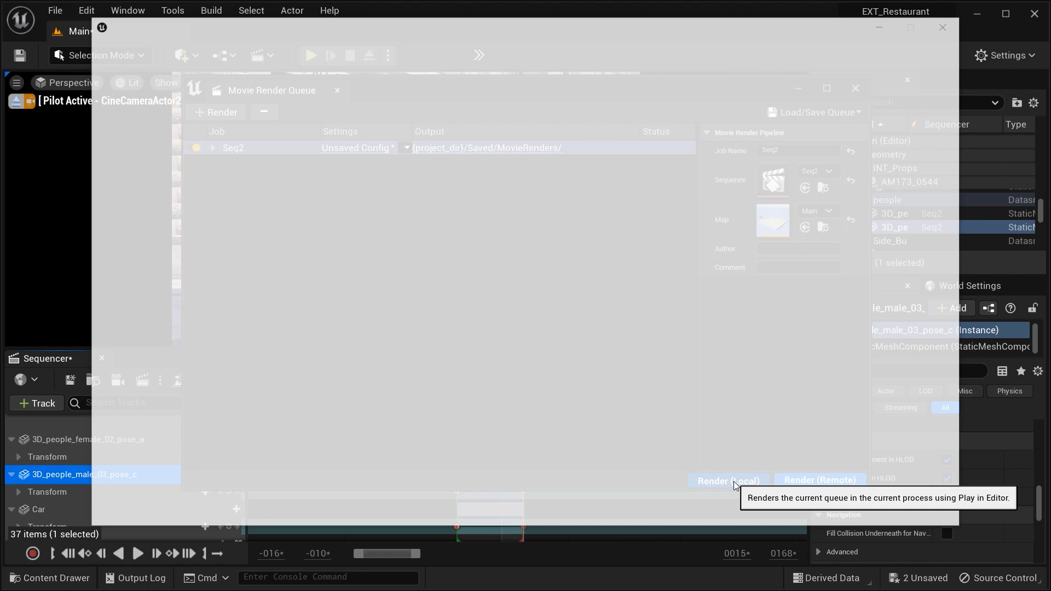
pyautogui.click(728, 481)
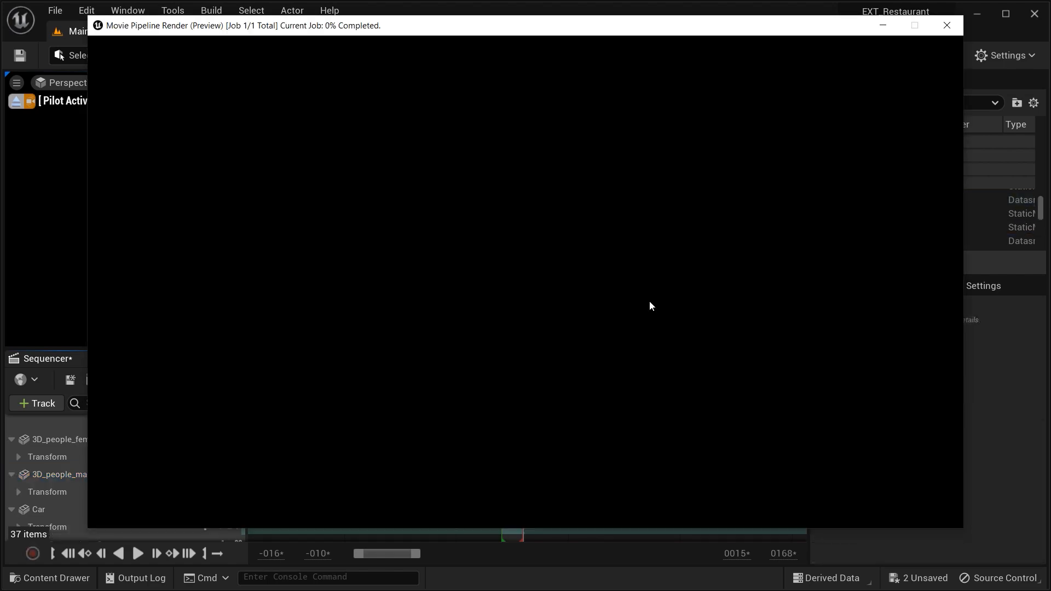